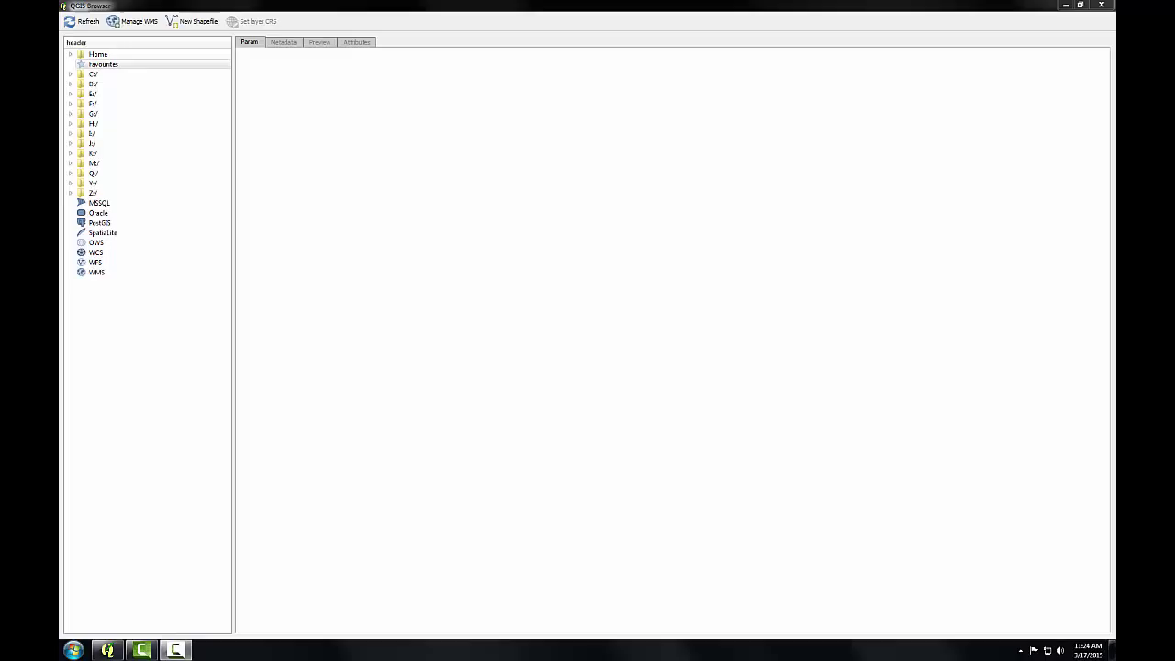
pyautogui.moveTo(472, 285)
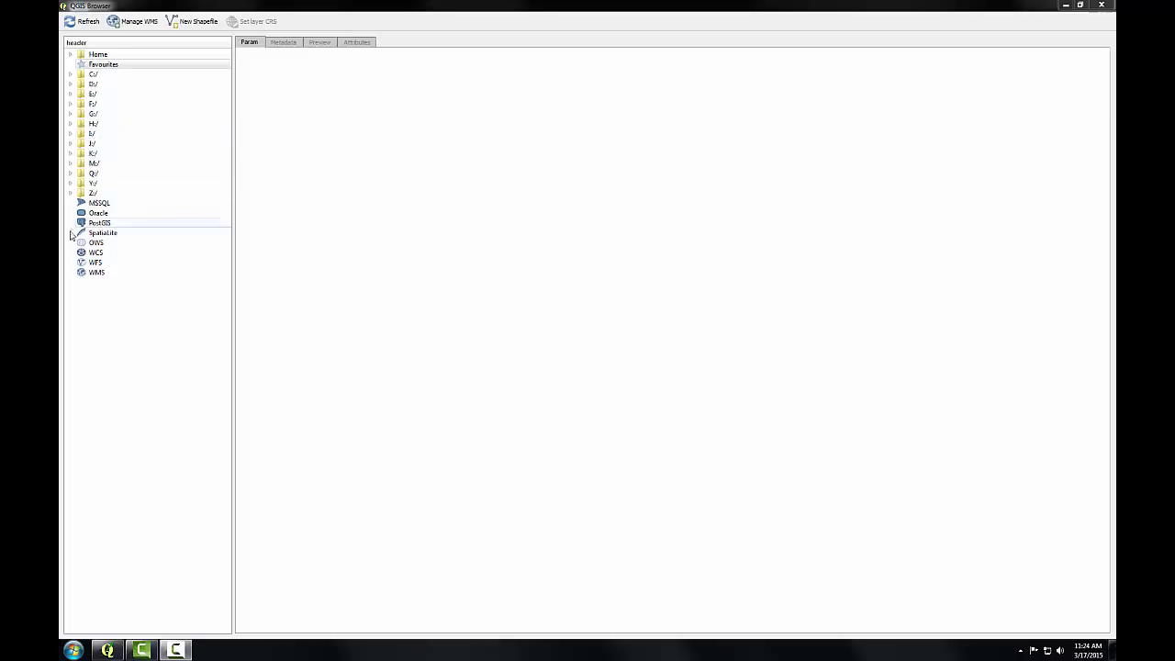
# - Expand C:/, FOSS4G Labs QGIS 2.8, GST 101, and Module 2 Lab down to Lab 2 Data
pyautogui.click(95, 262)
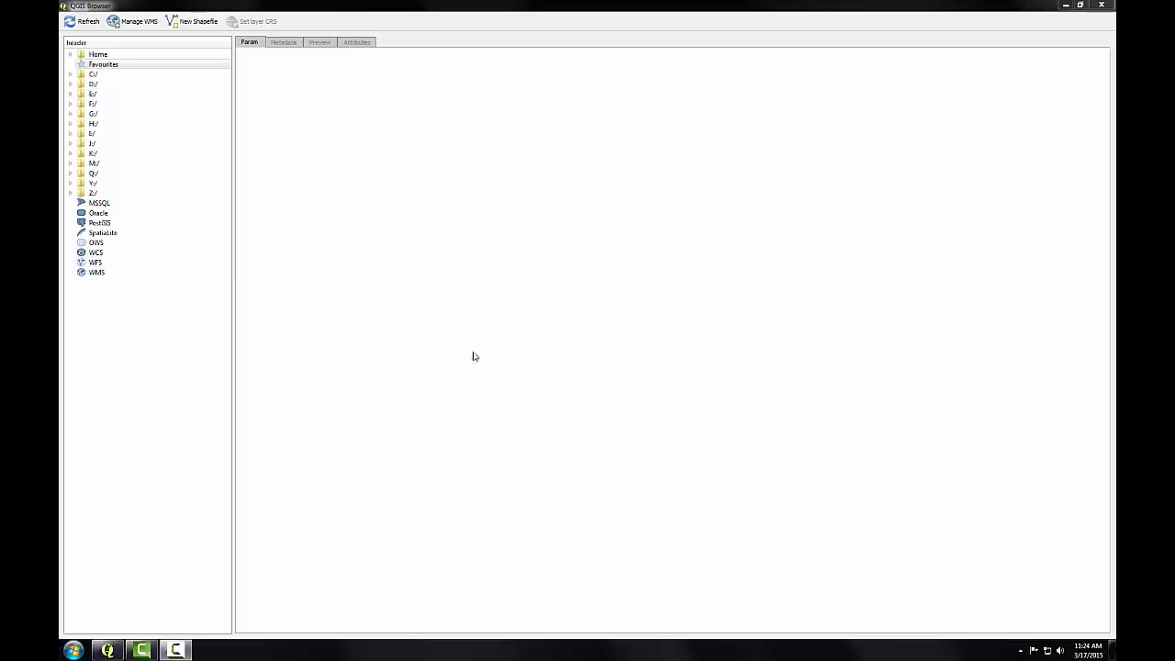
pyautogui.moveTo(403, 271)
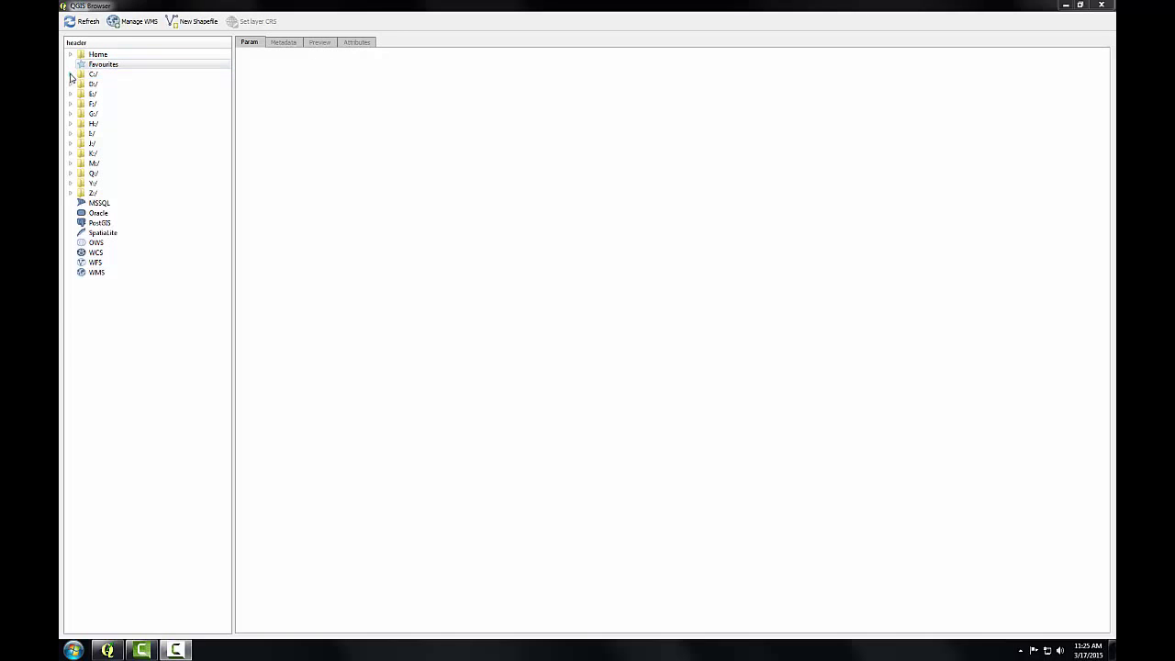
pyautogui.click(71, 74)
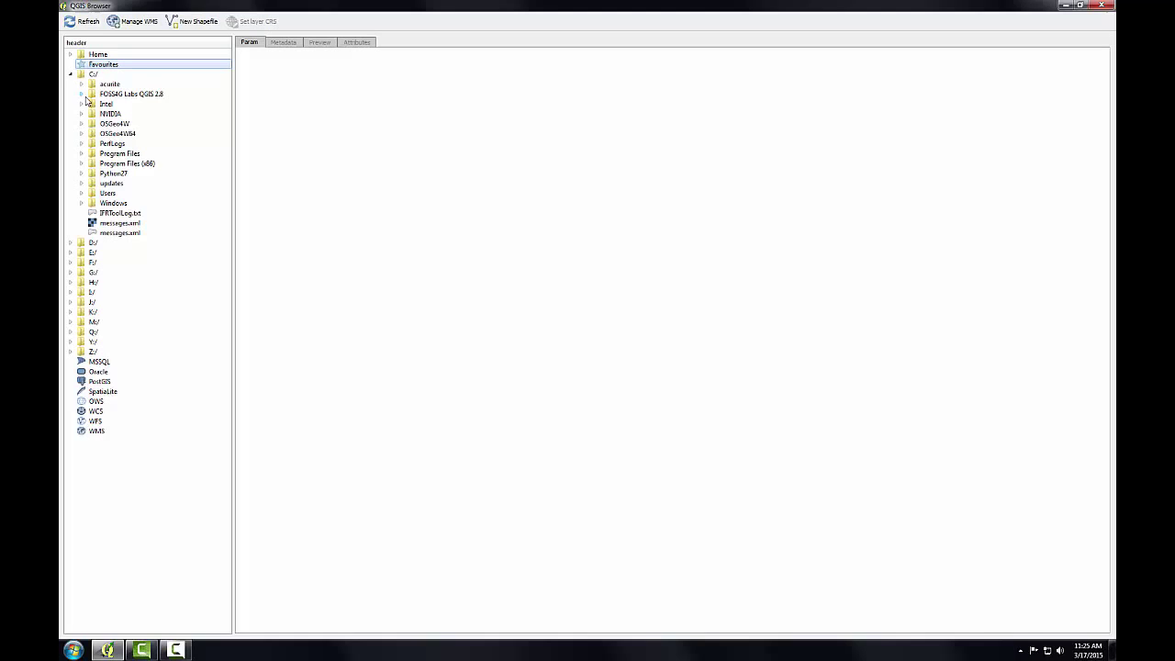
pyautogui.click(81, 93)
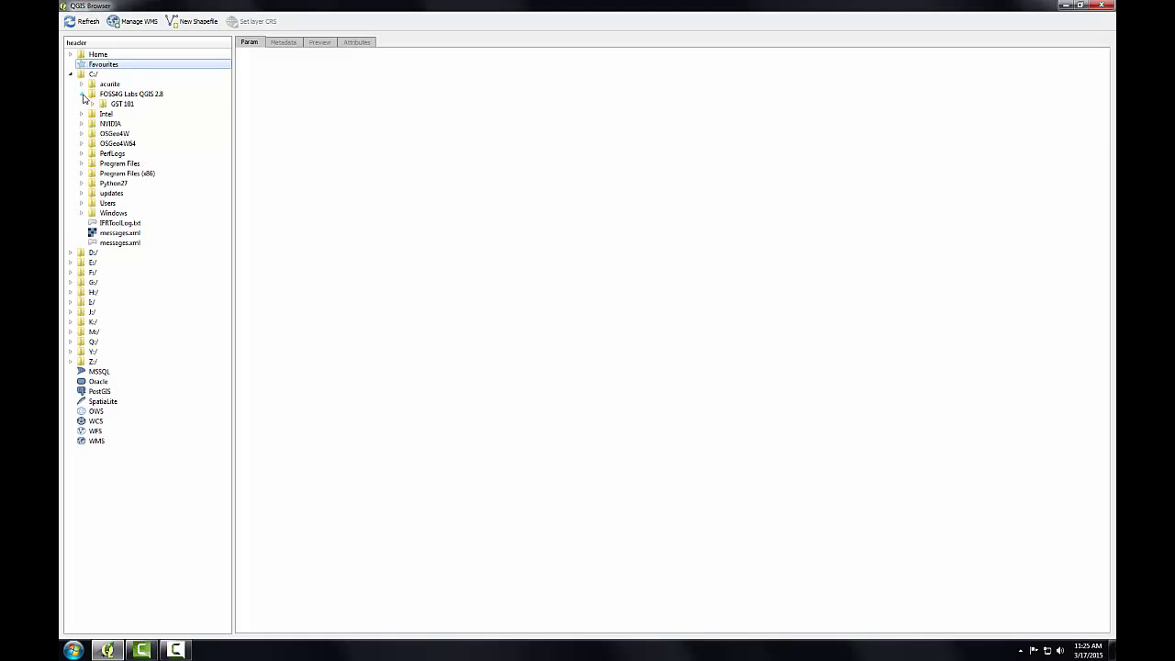
pyautogui.click(92, 104)
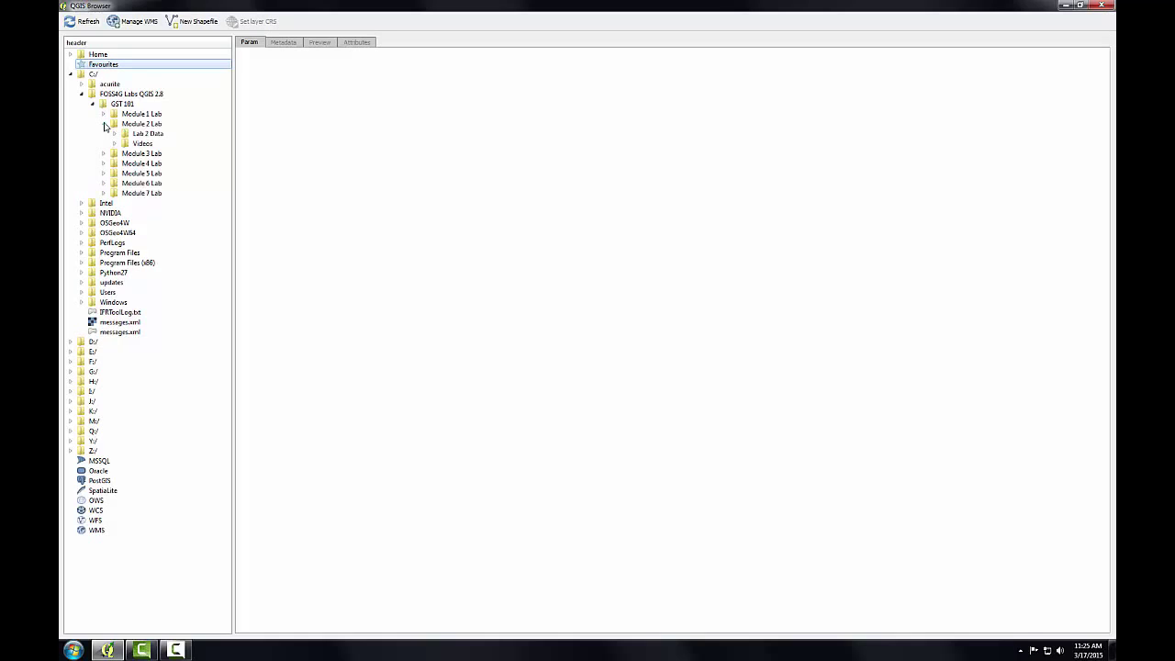
pyautogui.click(114, 133)
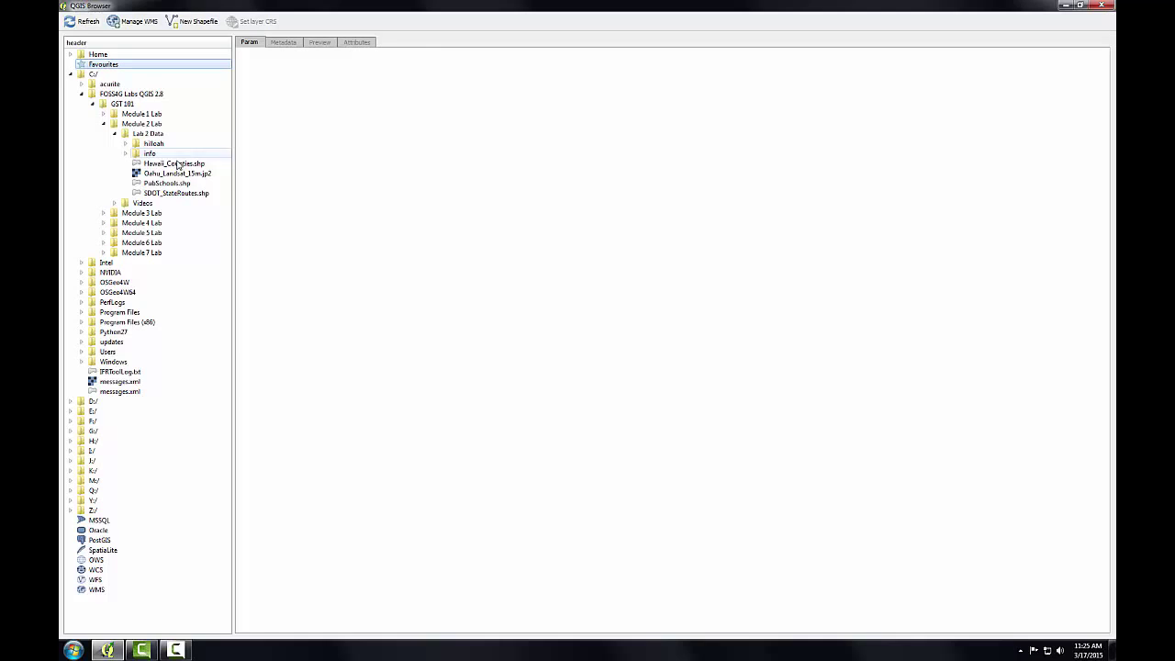
pyautogui.moveTo(167, 183)
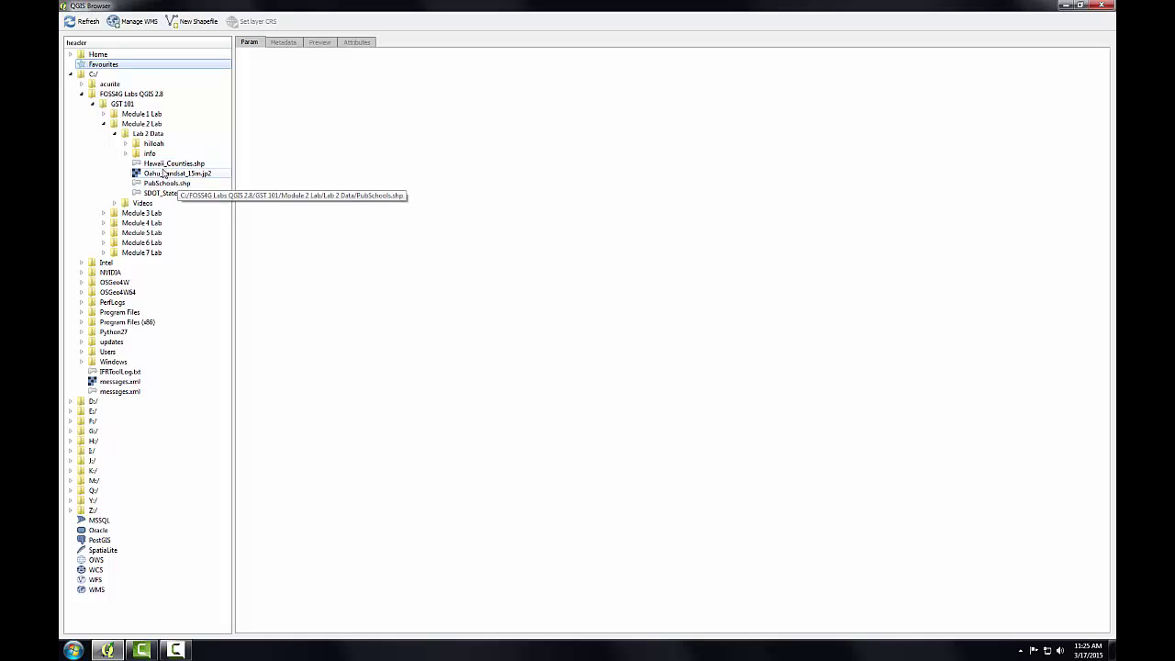
pyautogui.moveTo(176, 174)
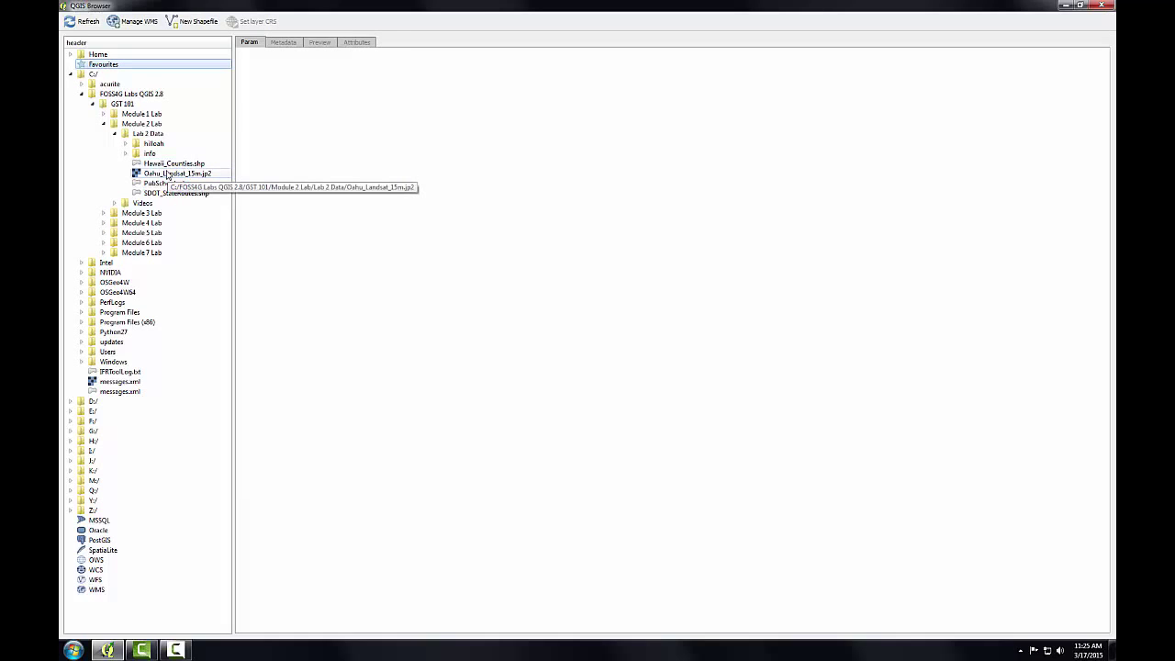